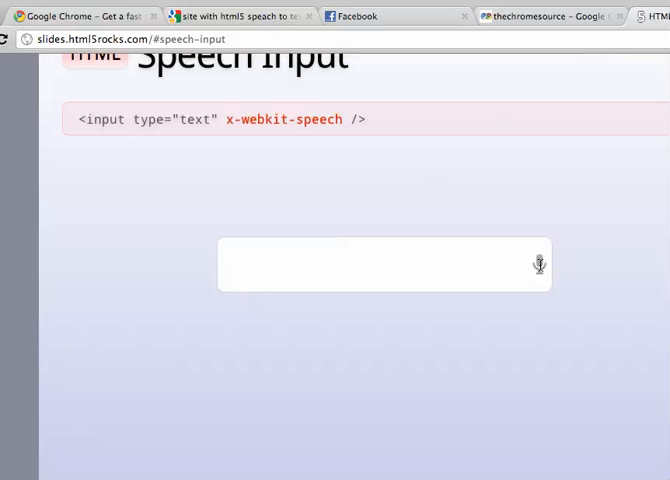
- Dictate a first sentence into the speech field, then refocus the emptied field
click(536, 264)
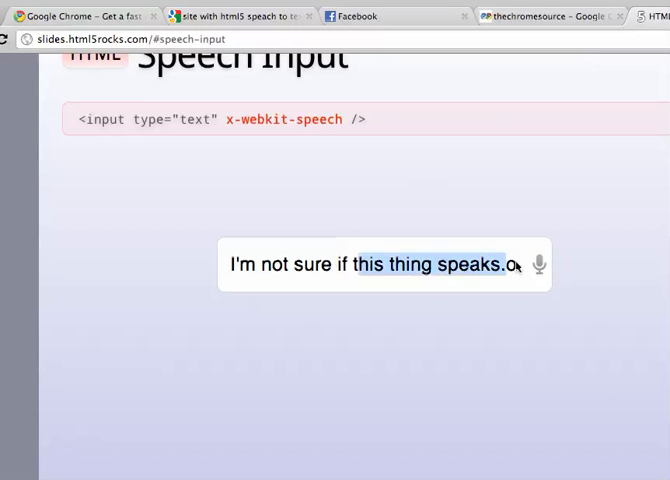
text(rg)
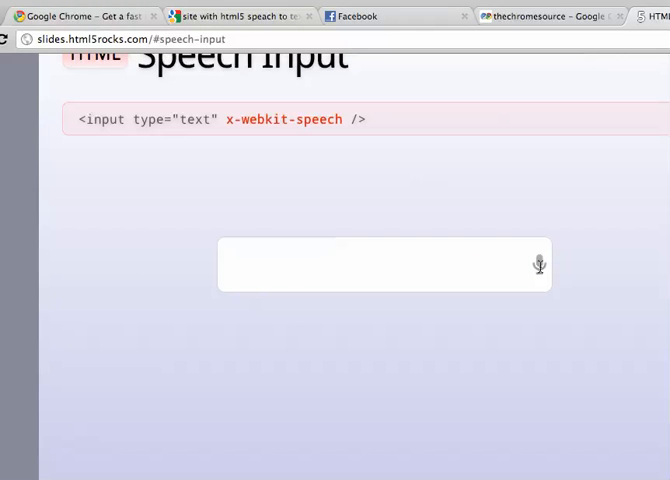
click(536, 264)
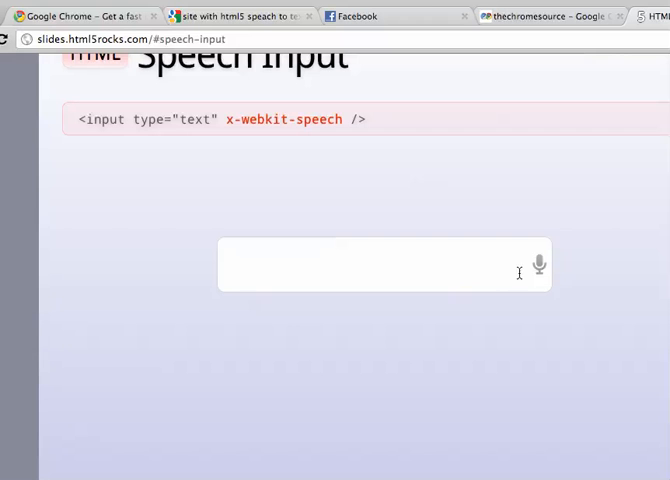
- Dictate 'people in georgia bulldog speech', select 'bulldog', and restart voice capture
click(538, 264)
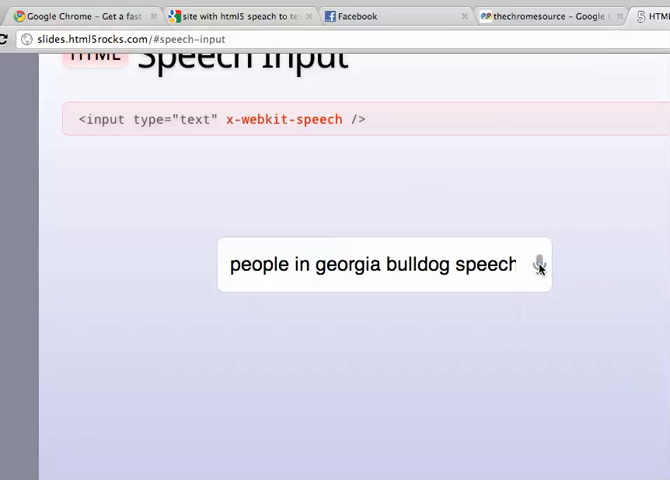
double_click(408, 264)
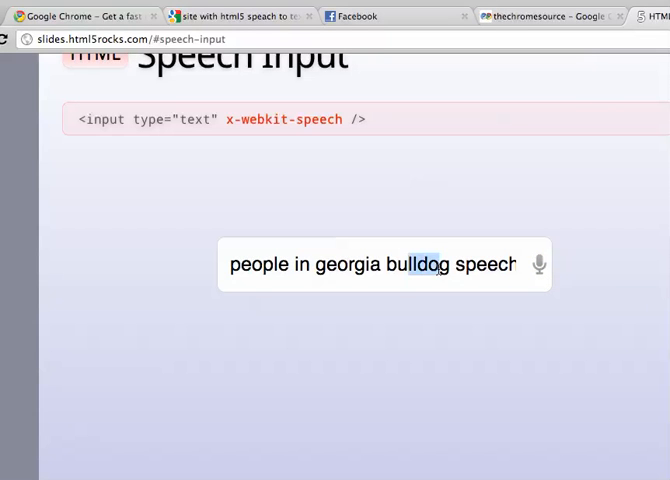
click(538, 264)
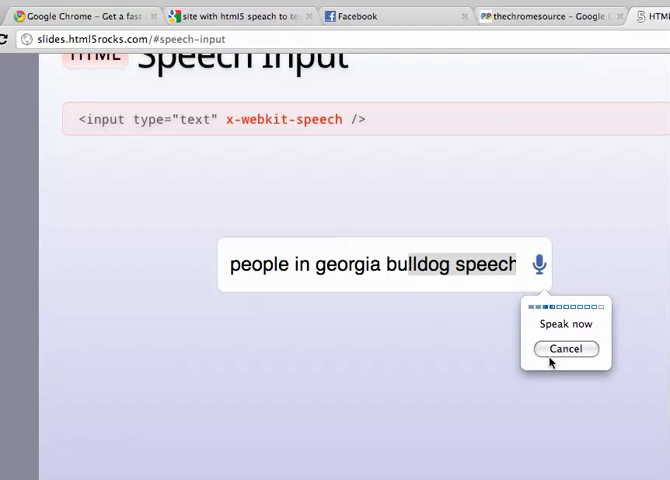
- Cancel the pending capture, clear the field and start listening for new speech
click(566, 348)
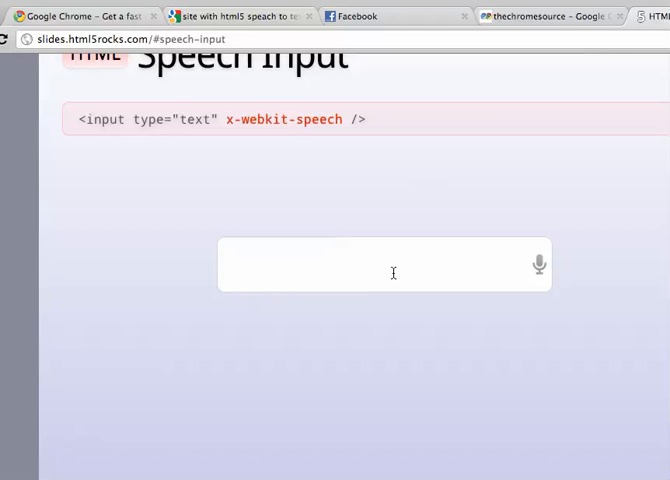
mouse_move(498, 272)
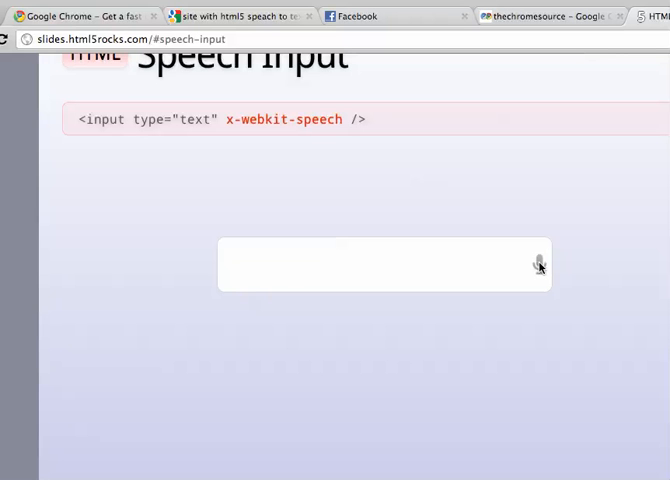
click(538, 264)
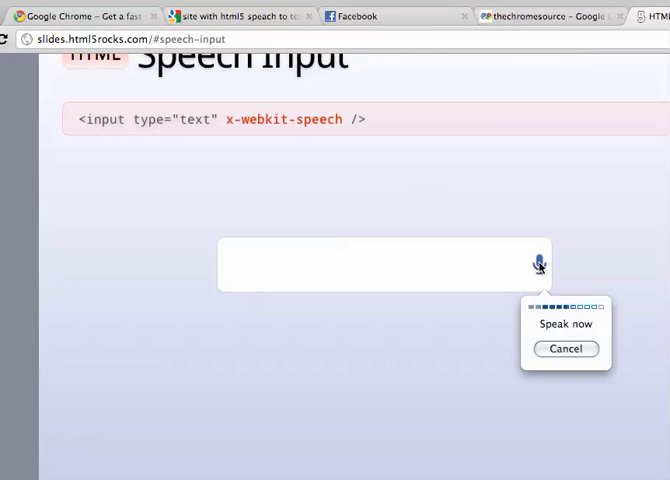